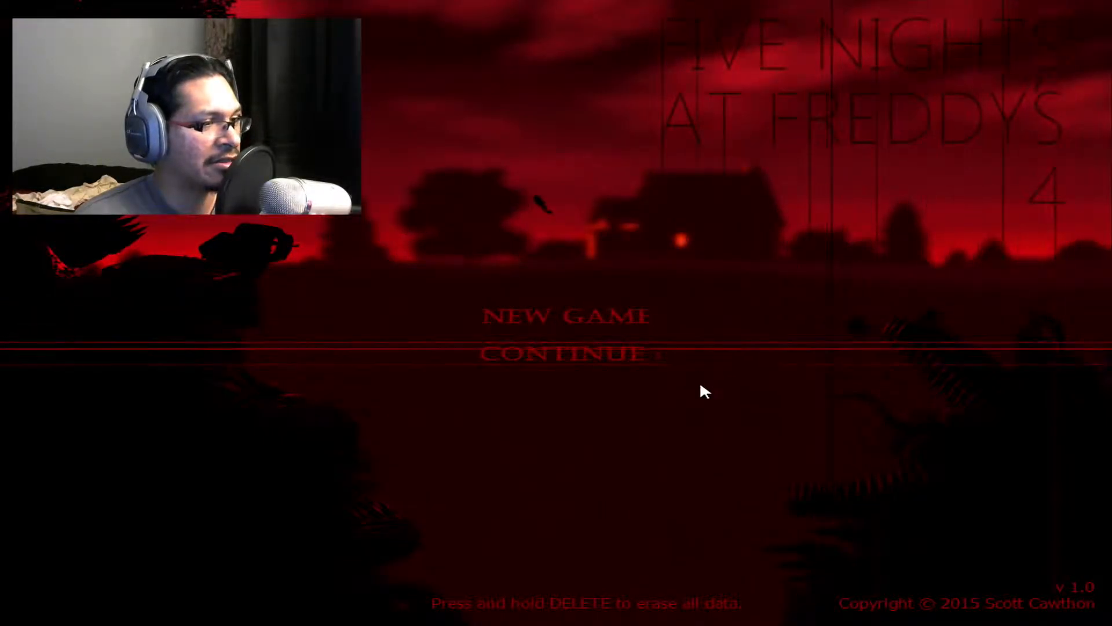
pyautogui.moveTo(589, 319)
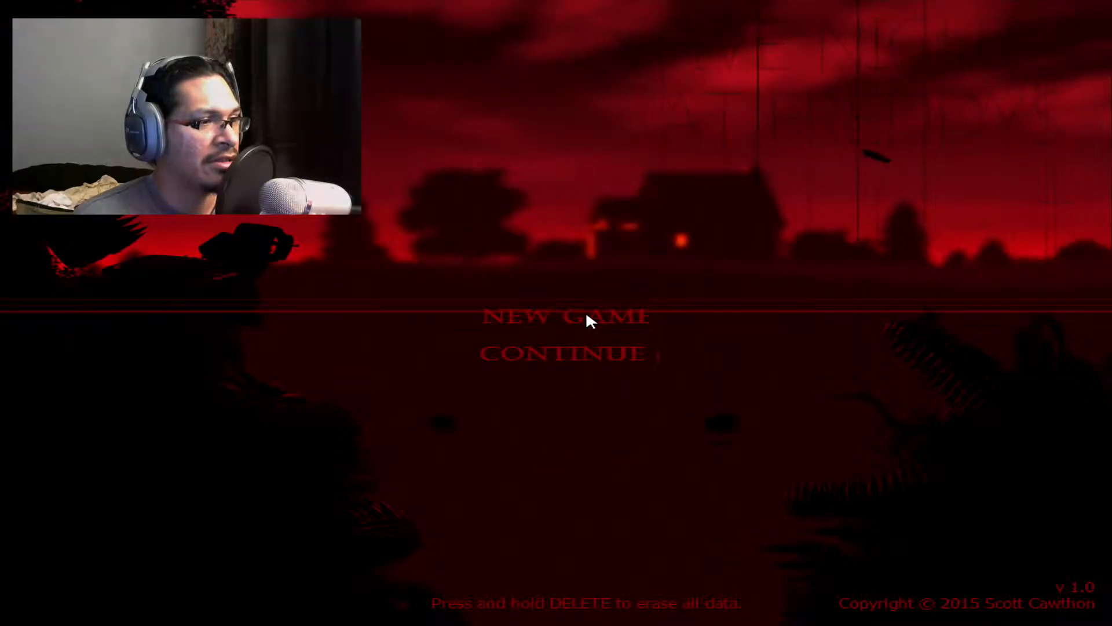
# Start a NEW GAME from the title screen, loading the pixel bedroom minigame
pyautogui.click(565, 316)
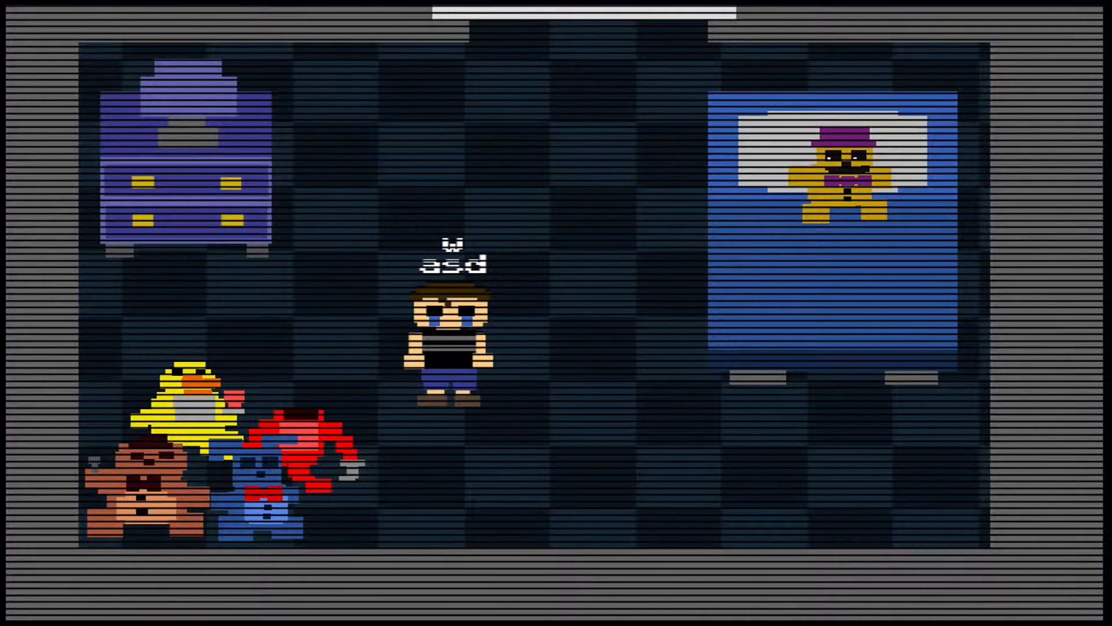
pyautogui.press('d')
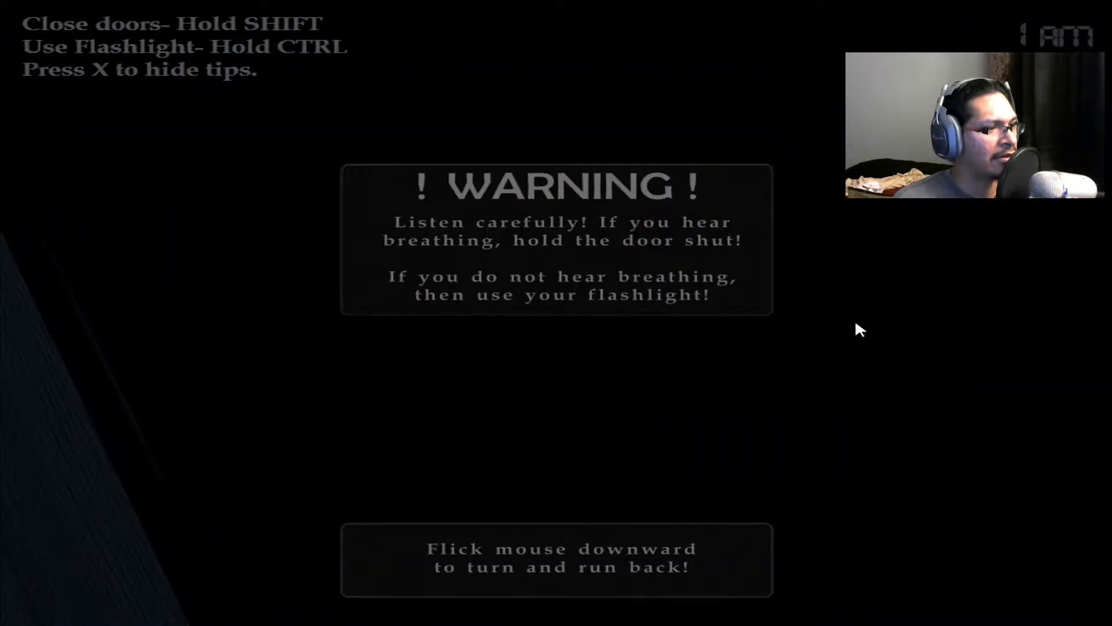
pyautogui.moveTo(617, 388)
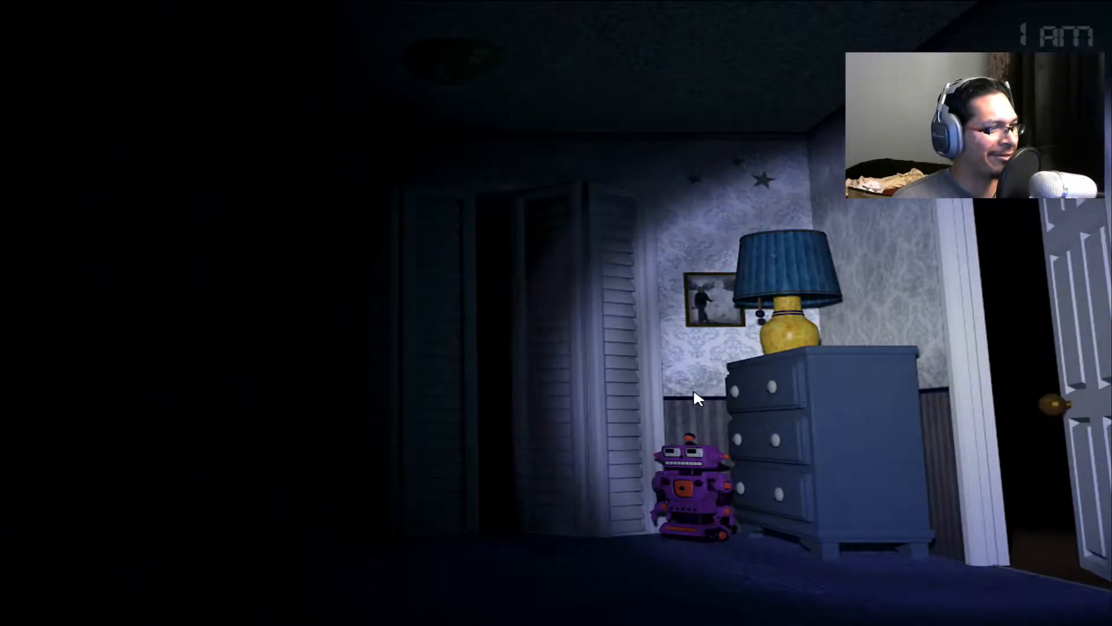
pyautogui.moveTo(514, 438)
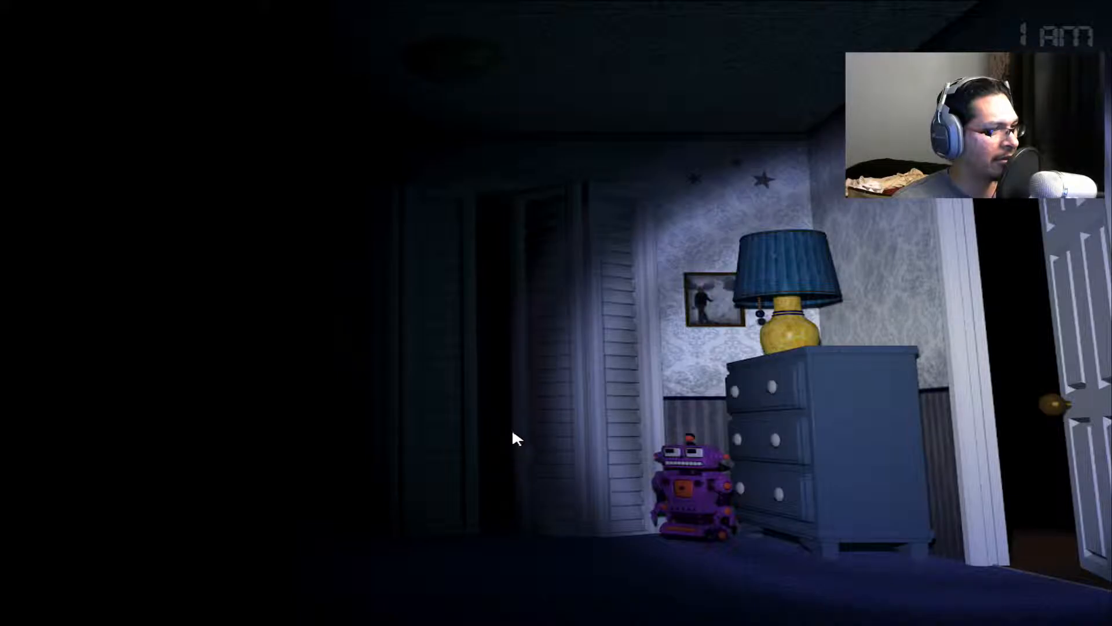